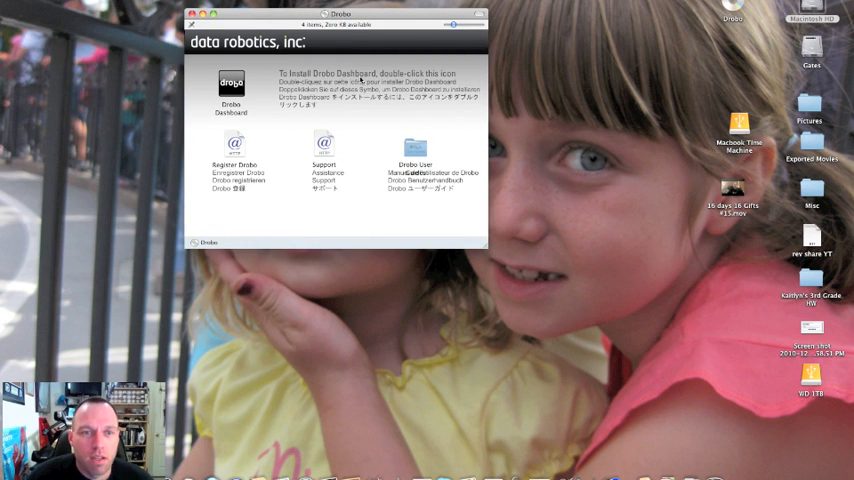
# Step: Select the Drobo Dashboard installer package in the Drobo disk window
pyautogui.click(230, 85)
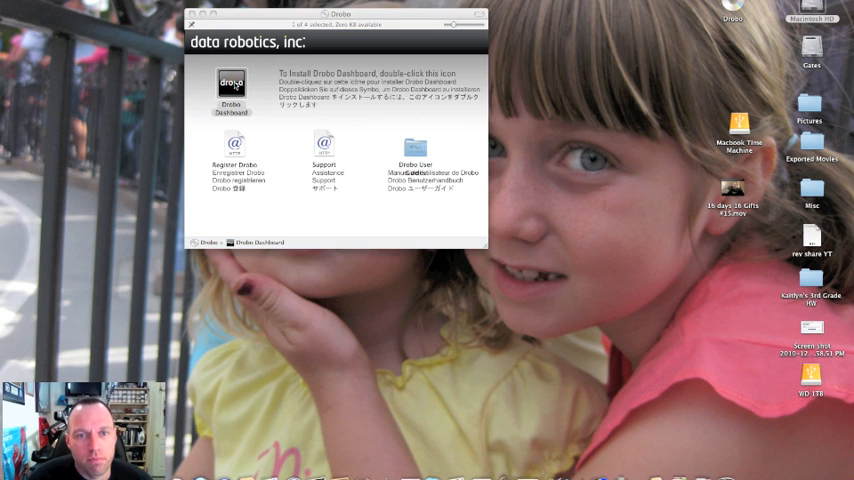
# Step: Launch the Drobo Dashboard installer, go past the welcome and license, and agree
pyautogui.doubleClick(231, 88)
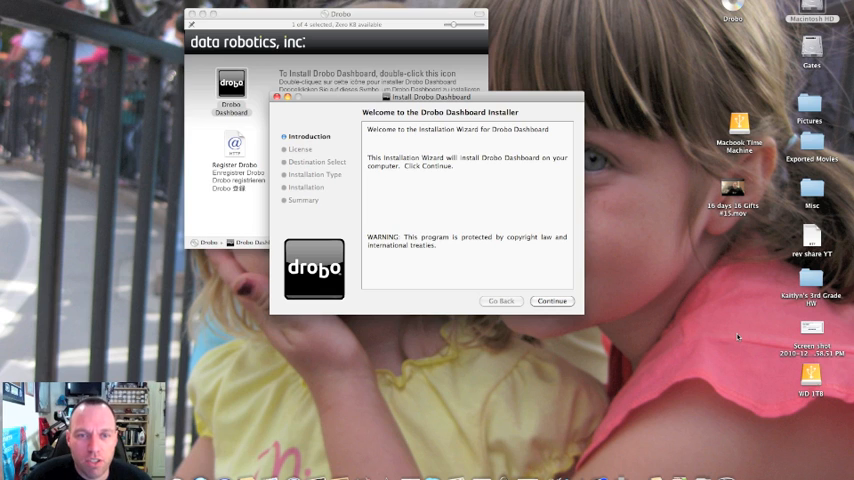
pyautogui.click(551, 301)
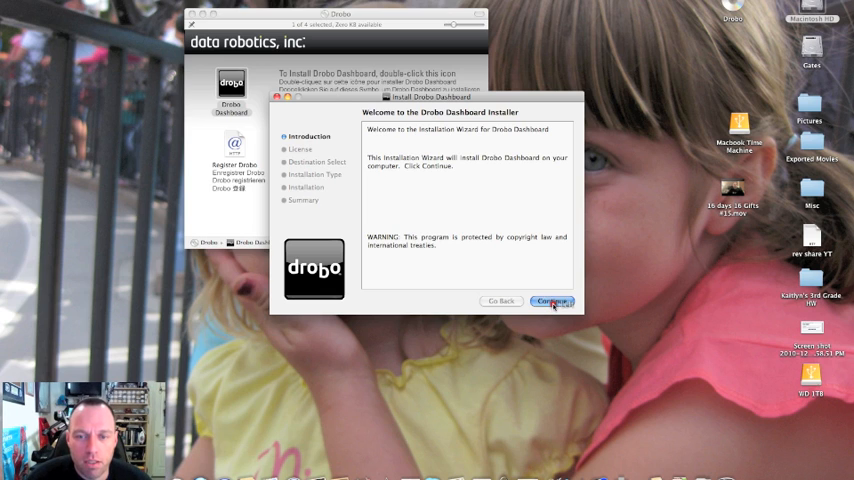
pyautogui.click(552, 301)
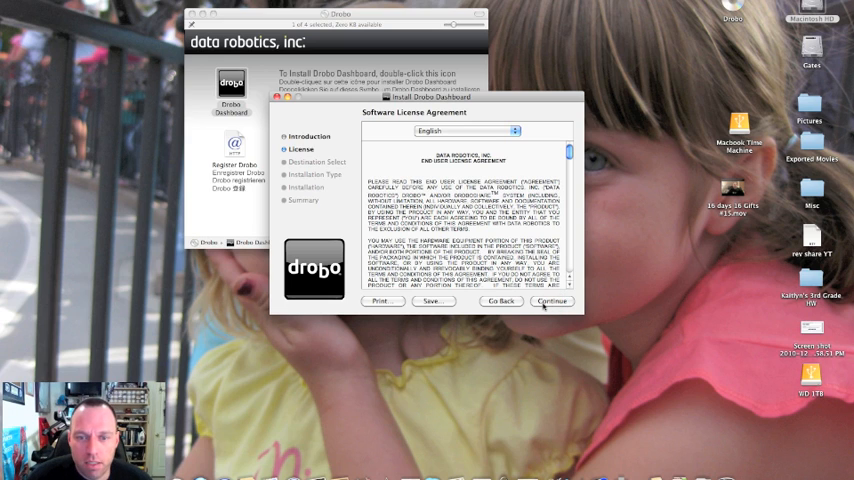
pyautogui.click(551, 301)
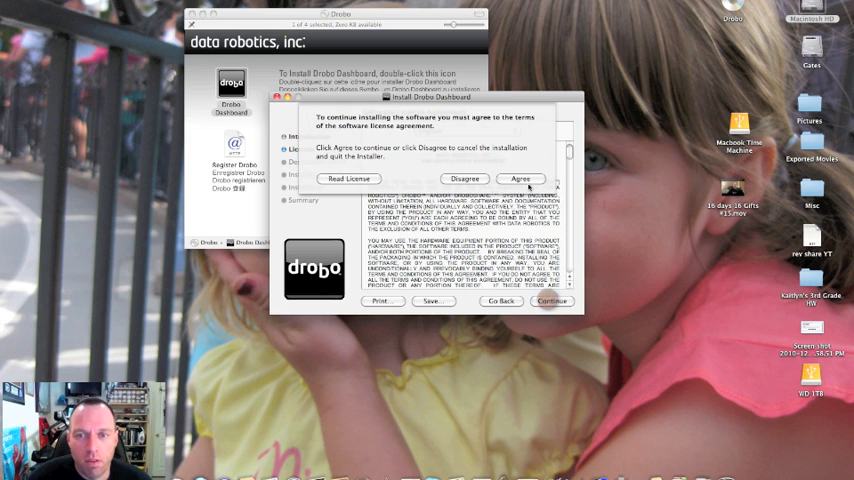
pyautogui.click(520, 178)
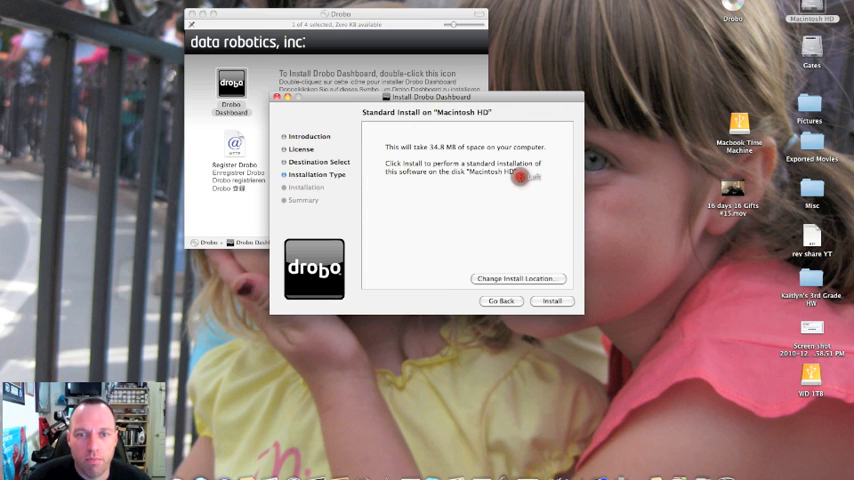
pyautogui.moveTo(547, 307)
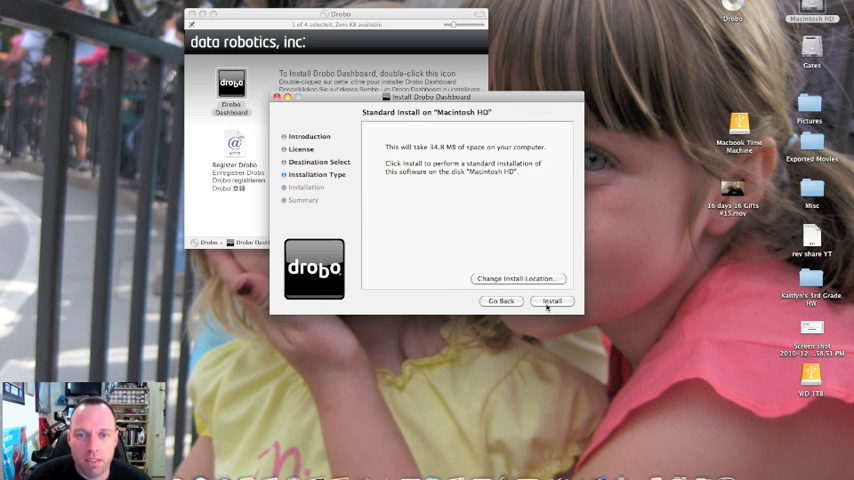
# Step: Start the standard install on Macintosh HD and authorise it with the admin password
pyautogui.click(552, 301)
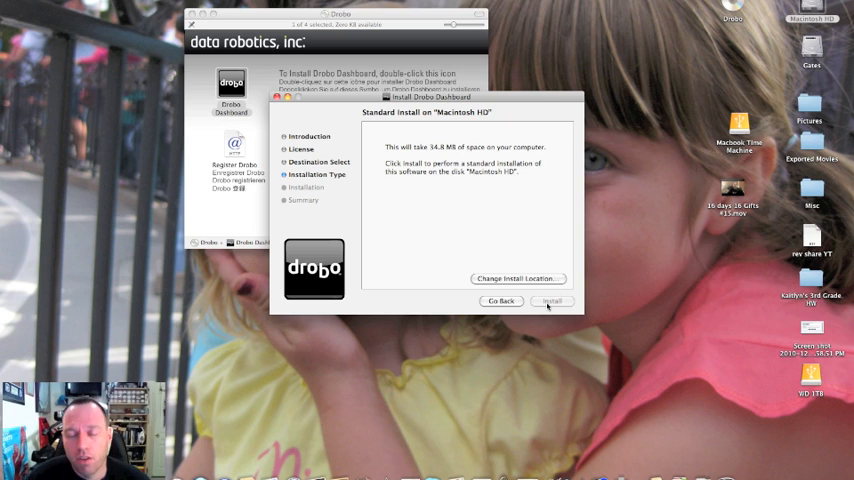
pyautogui.click(553, 301)
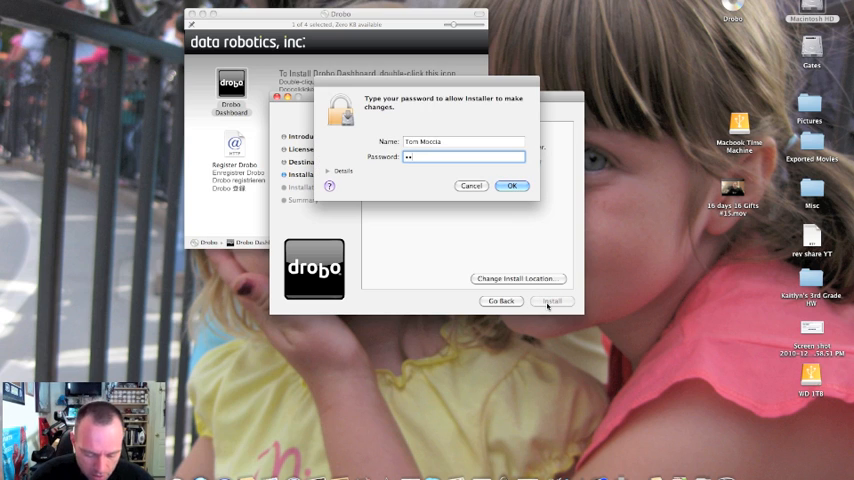
pyautogui.write('•')
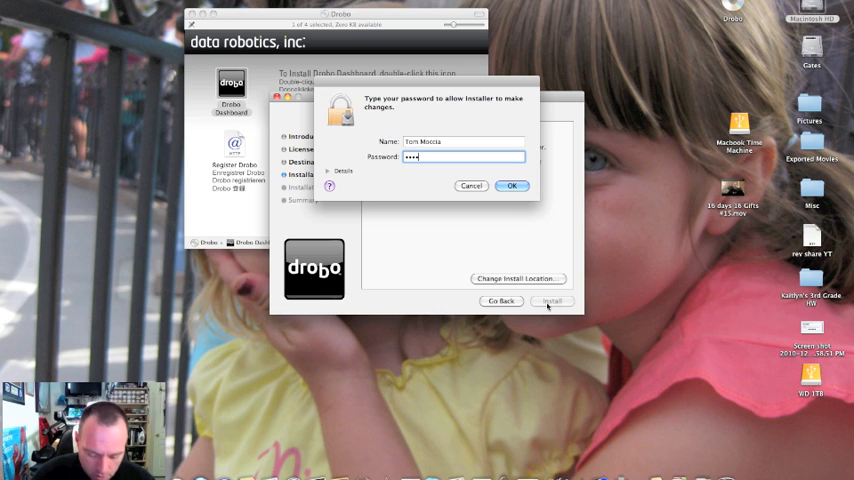
pyautogui.write('password')
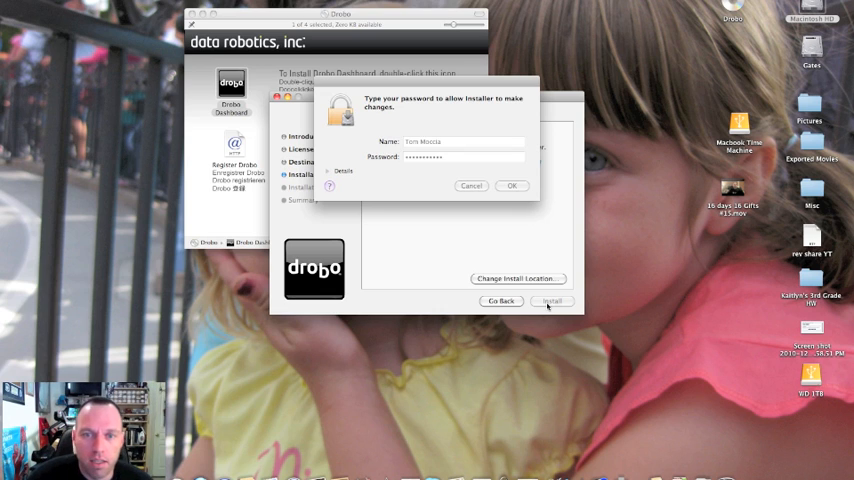
pyautogui.click(511, 186)
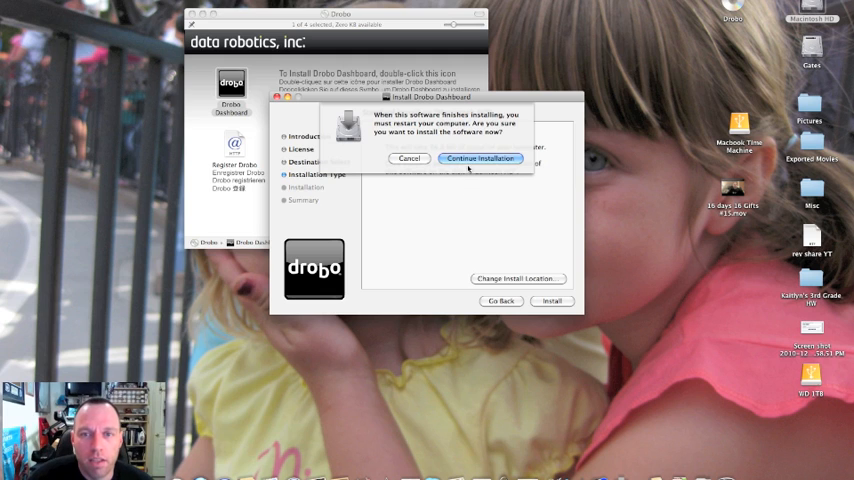
# Step: Continue the installation despite the restart warning, then restart after the success message
pyautogui.click(479, 158)
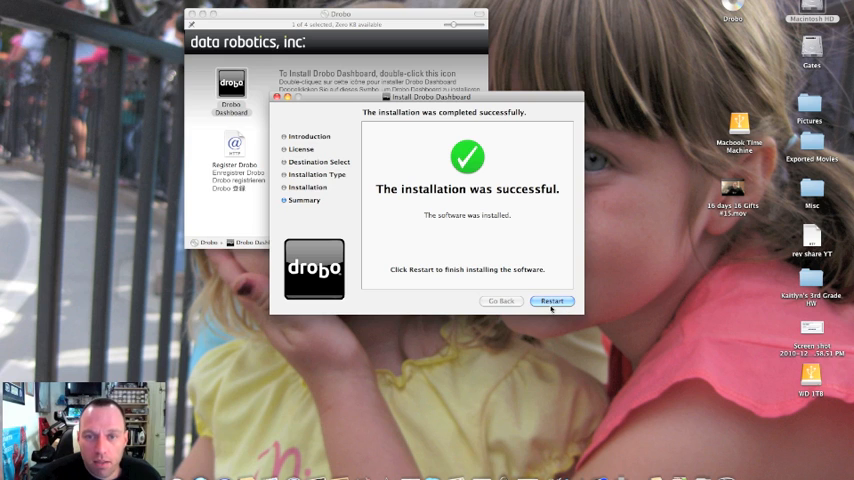
pyautogui.click(552, 301)
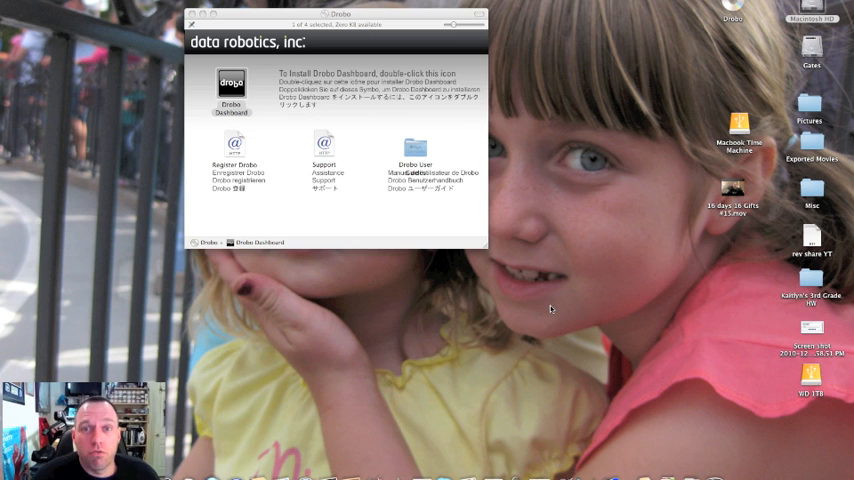
pyautogui.moveTo(205, 10)
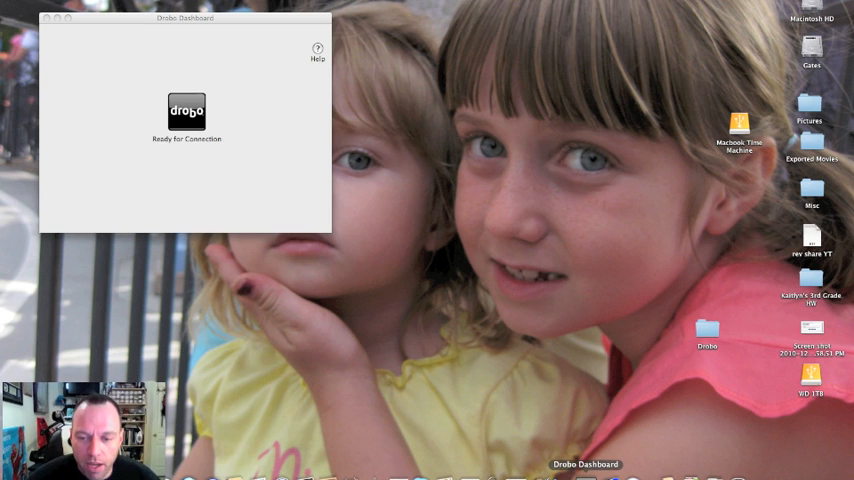
pyautogui.moveTo(370, 33)
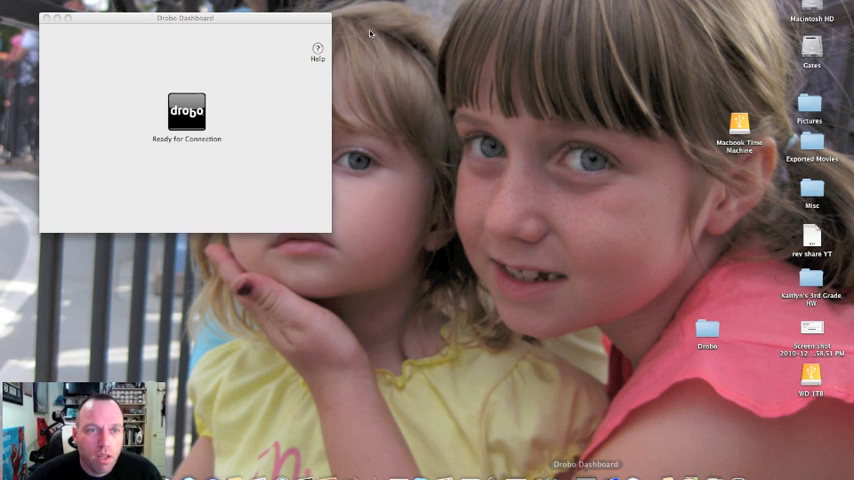
# Step: Bring up Drobo Dashboard and wait until it detects the Drobo disk pack
pyautogui.moveTo(185, 18); pyautogui.dragTo(290, 20)
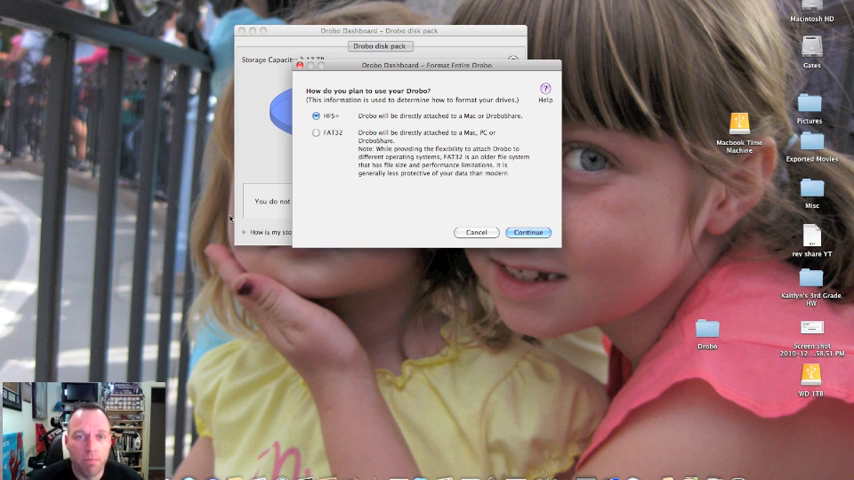
pyautogui.moveTo(258, 90)
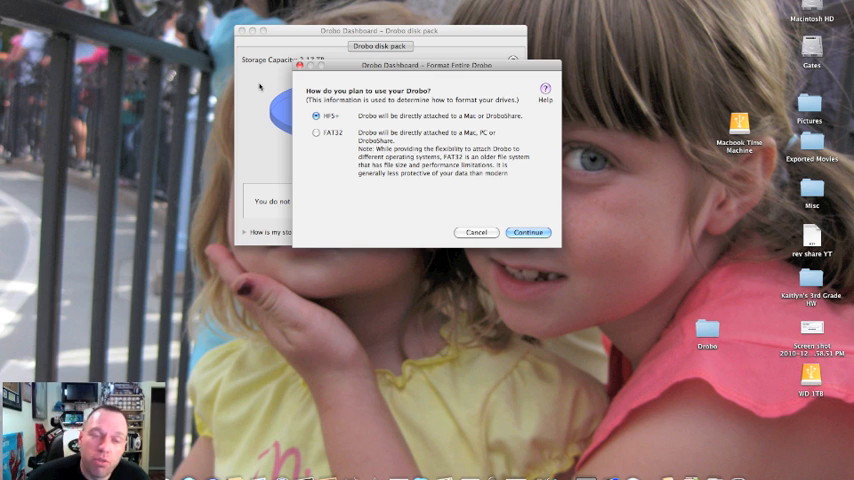
pyautogui.moveTo(326, 105)
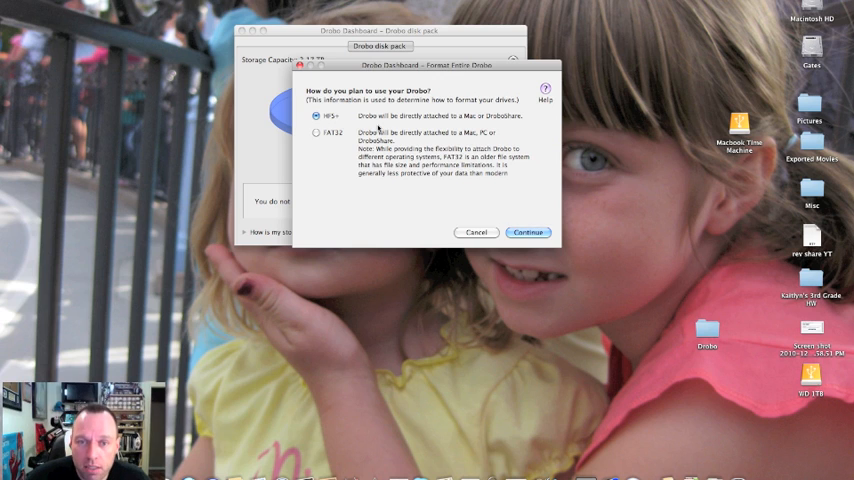
pyautogui.moveTo(397, 122)
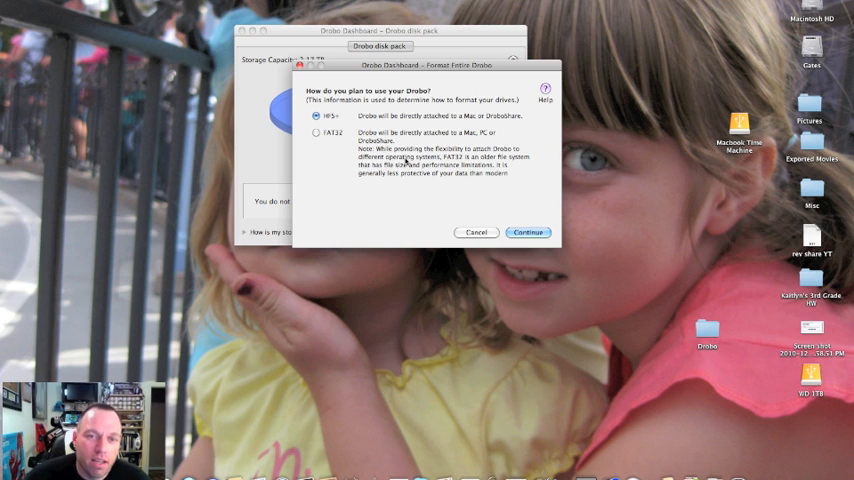
pyautogui.moveTo(340, 174)
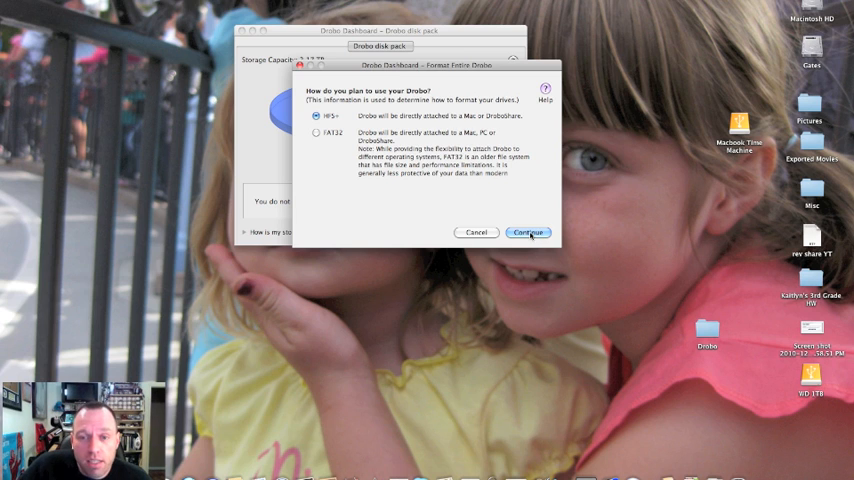
# Step: Accept HFS+ as the drive format and proceed to the 16 TB volume size
pyautogui.click(528, 232)
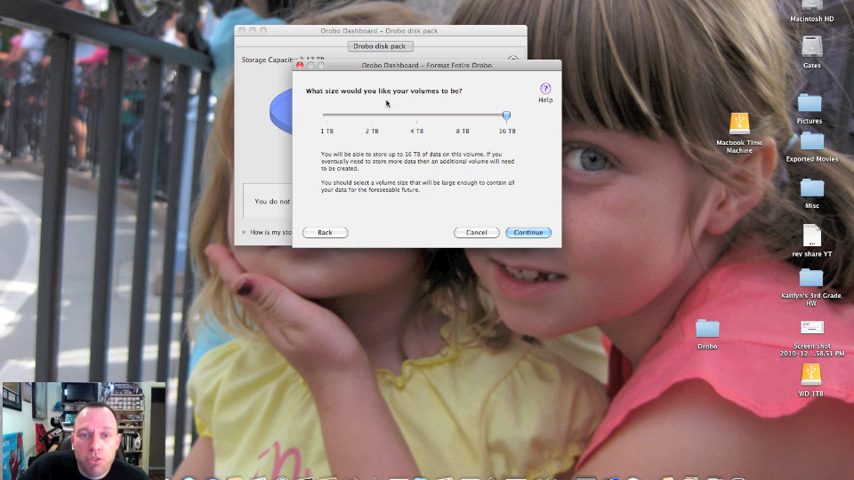
pyautogui.moveTo(319, 138)
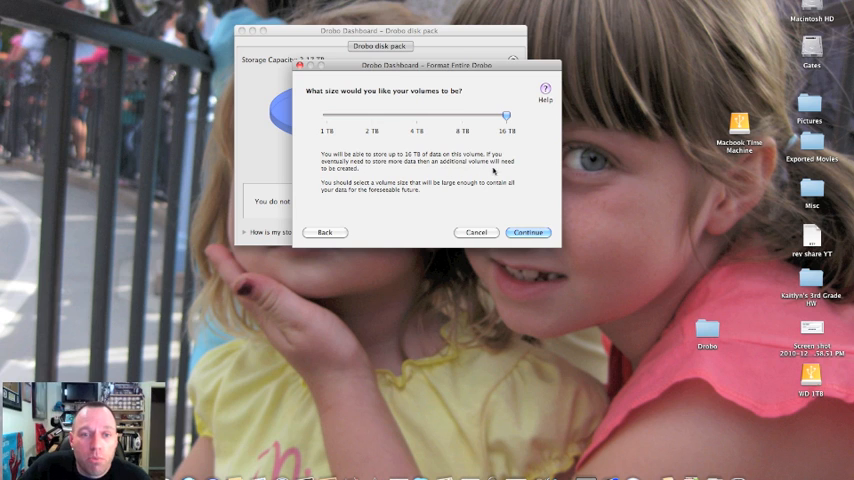
pyautogui.moveTo(348, 190)
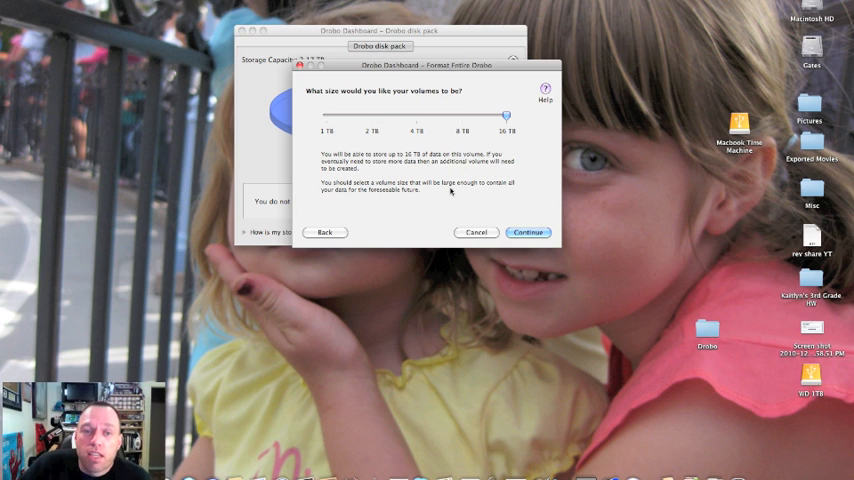
pyautogui.moveTo(355, 200)
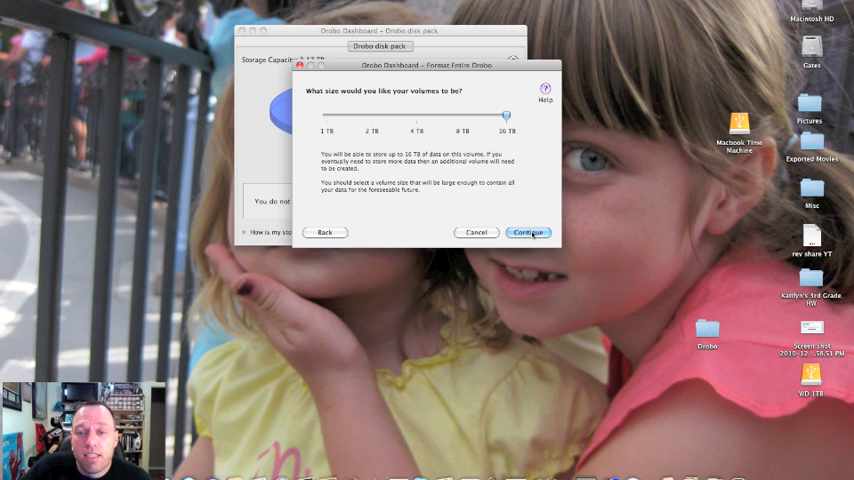
# Step: Accept the 16 TB size and name Volume 1 'Tom's Drobo'
pyautogui.click(528, 232)
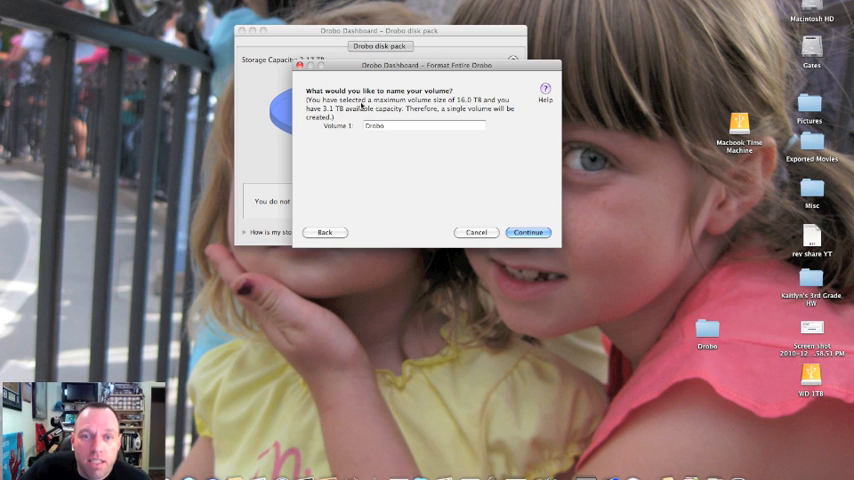
pyautogui.moveTo(470, 107)
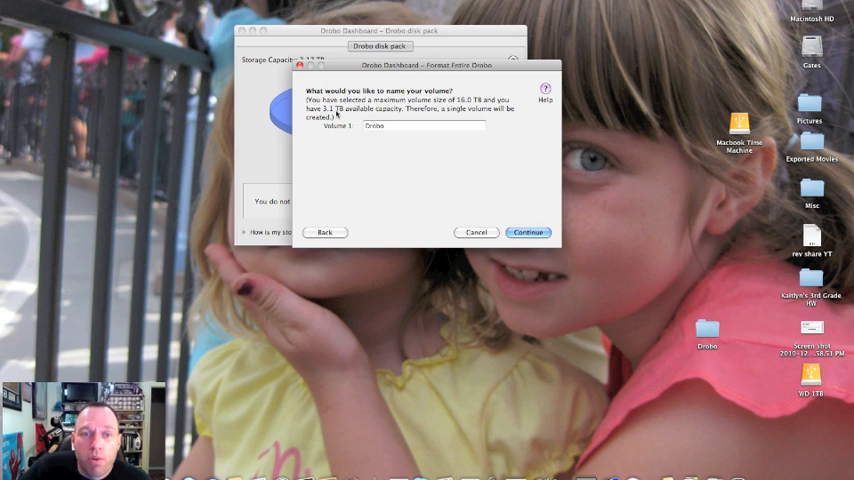
pyautogui.moveTo(425, 115)
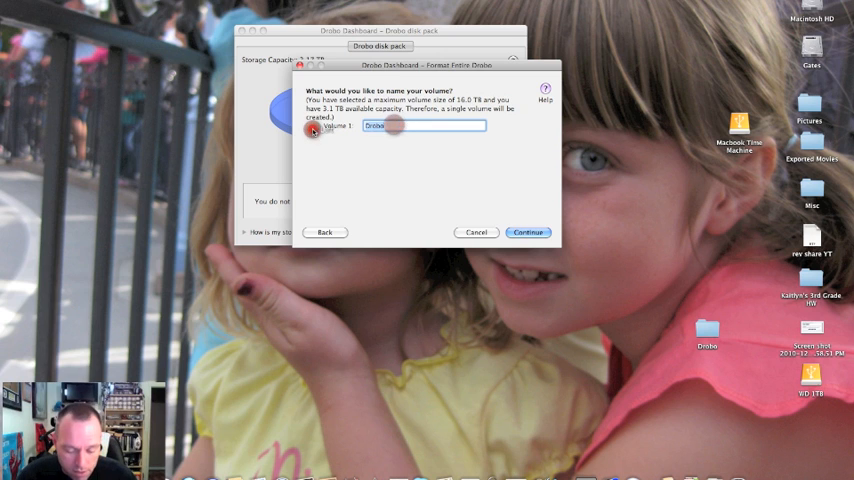
pyautogui.write("Tom's Dr")
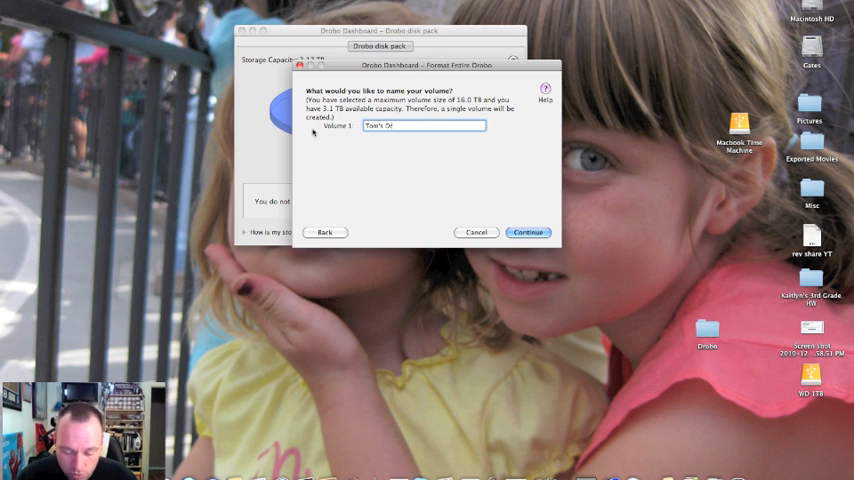
pyautogui.write('obo')
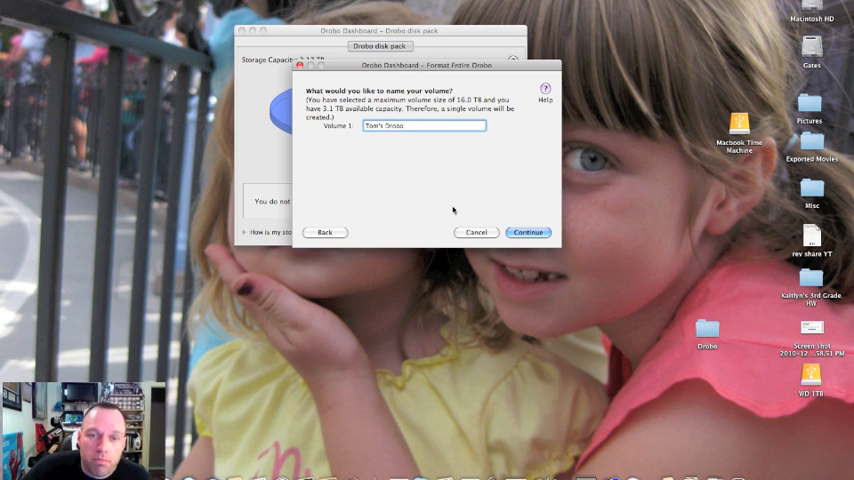
pyautogui.moveTo(490, 208)
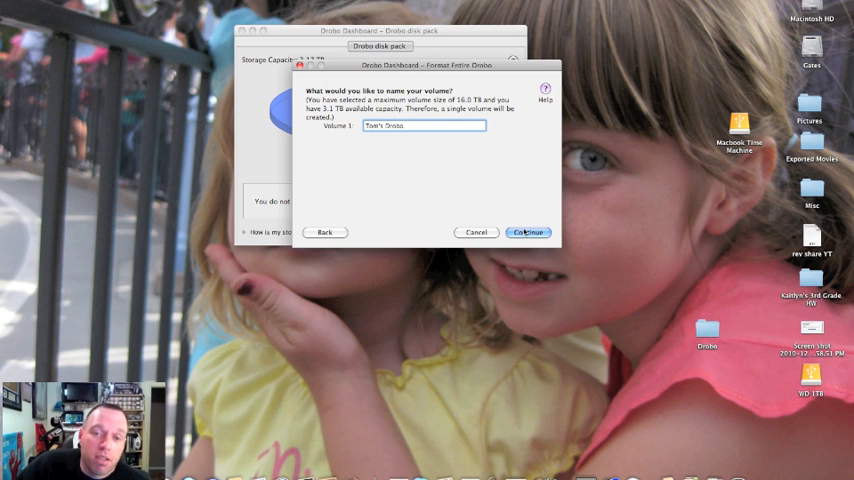
# Step: Confirm the format summary and begin formatting the Tom's Drobo HFS+ volume
pyautogui.click(528, 232)
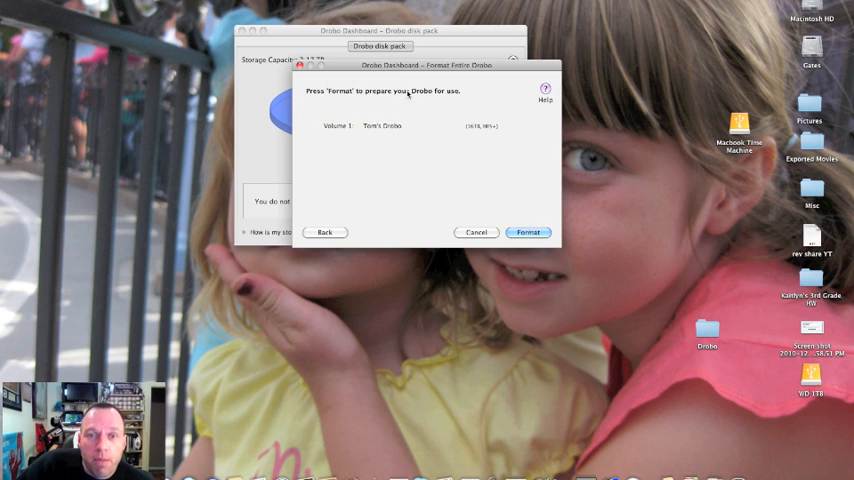
pyautogui.moveTo(509, 185)
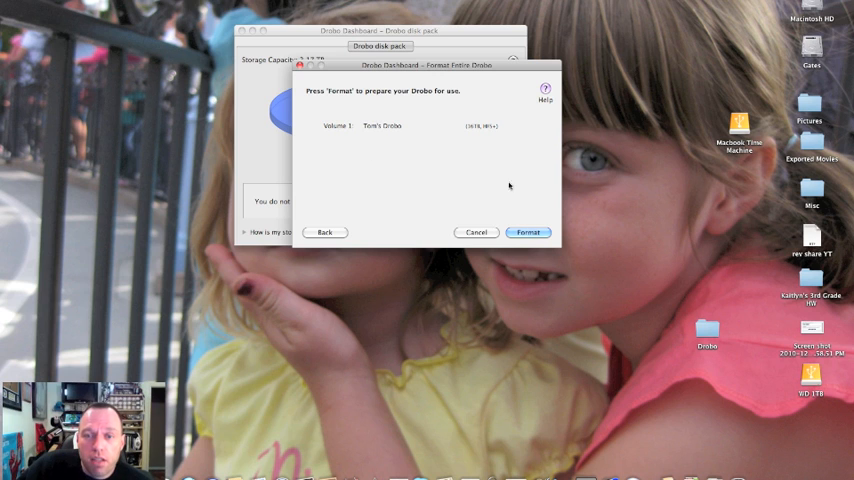
pyautogui.click(527, 232)
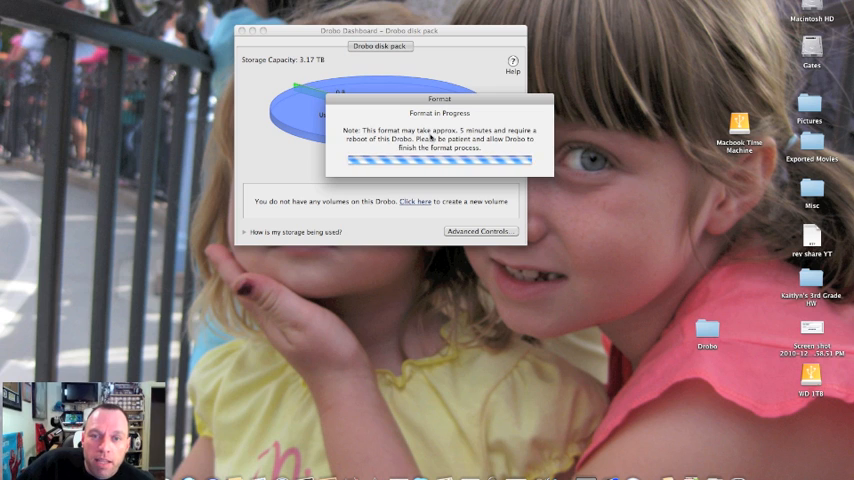
pyautogui.moveTo(495, 137)
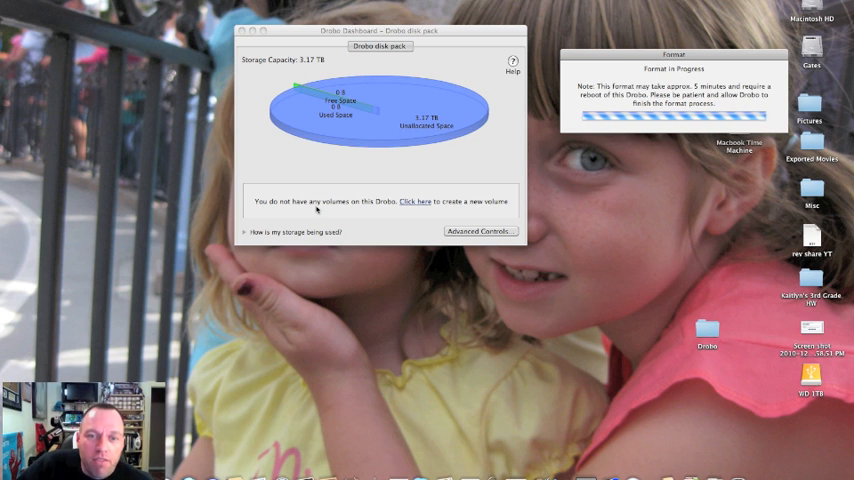
pyautogui.moveTo(500, 208)
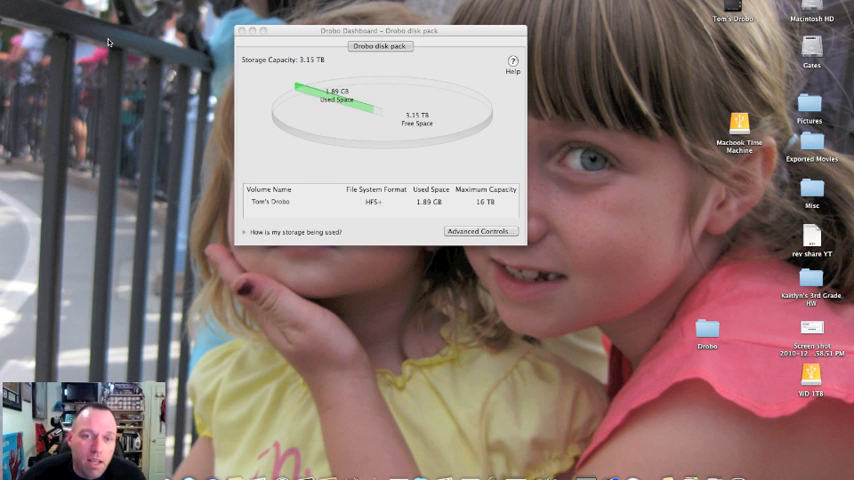
pyautogui.moveTo(259, 204)
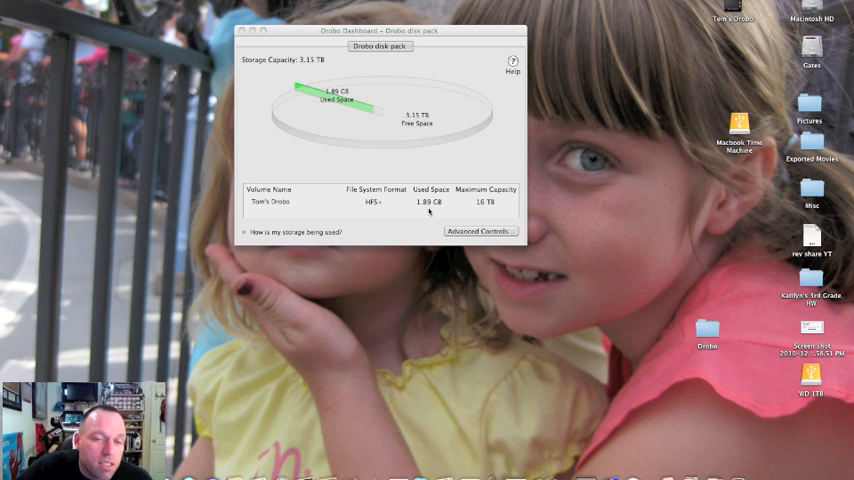
pyautogui.moveTo(505, 194)
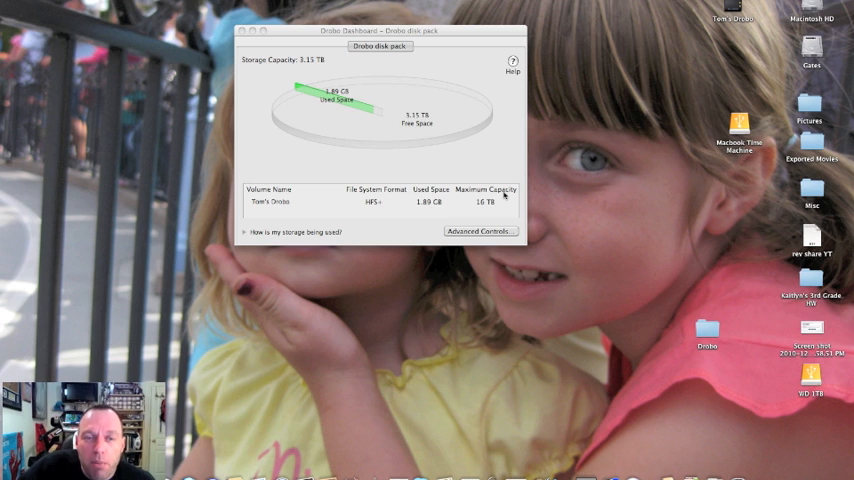
pyautogui.moveTo(303, 96)
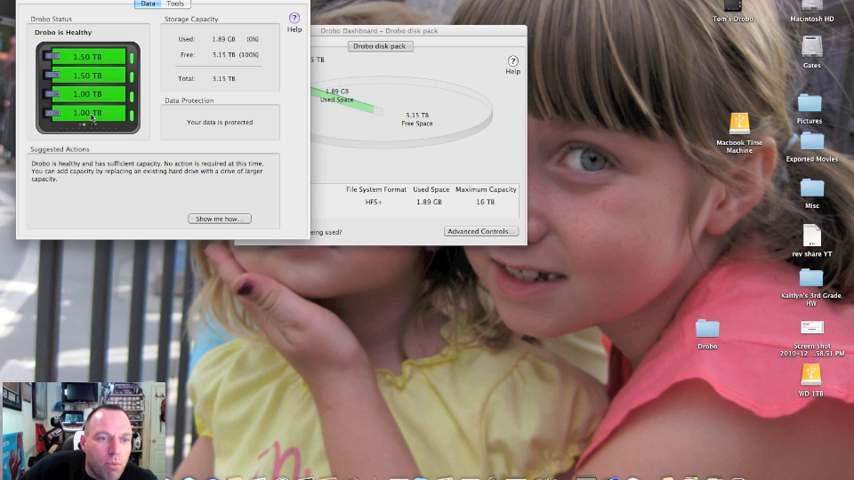
pyautogui.moveTo(207, 170)
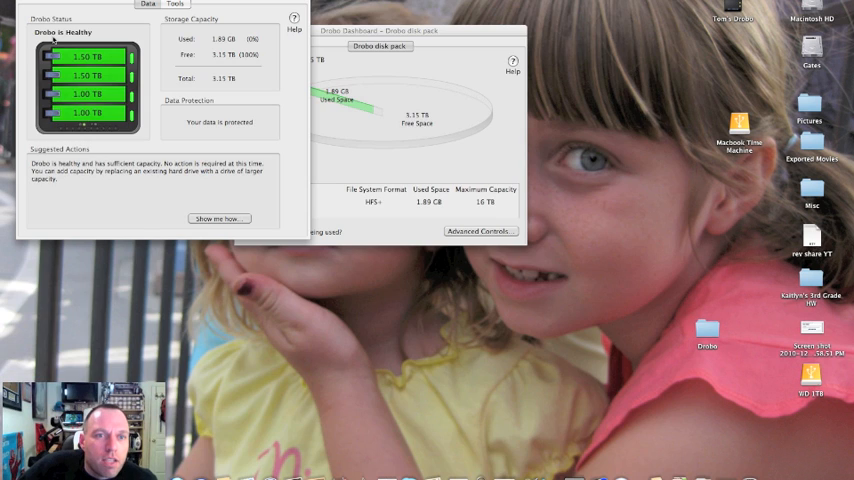
pyautogui.moveTo(218, 46)
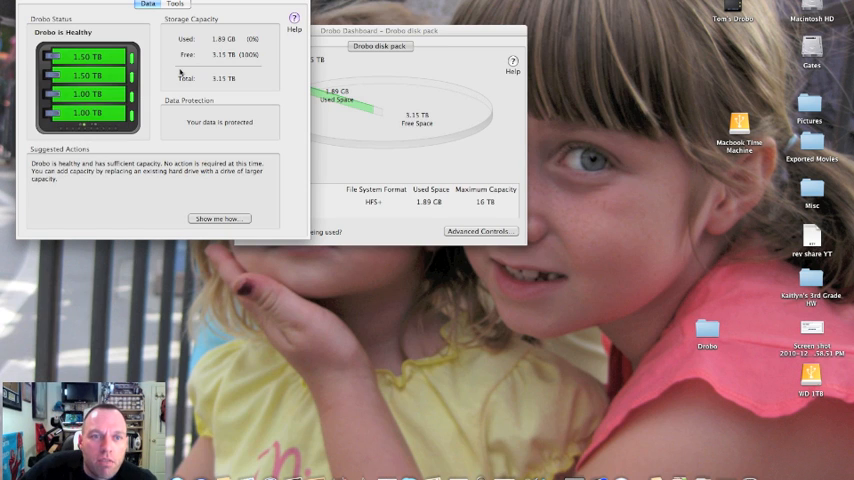
pyautogui.moveTo(151, 62)
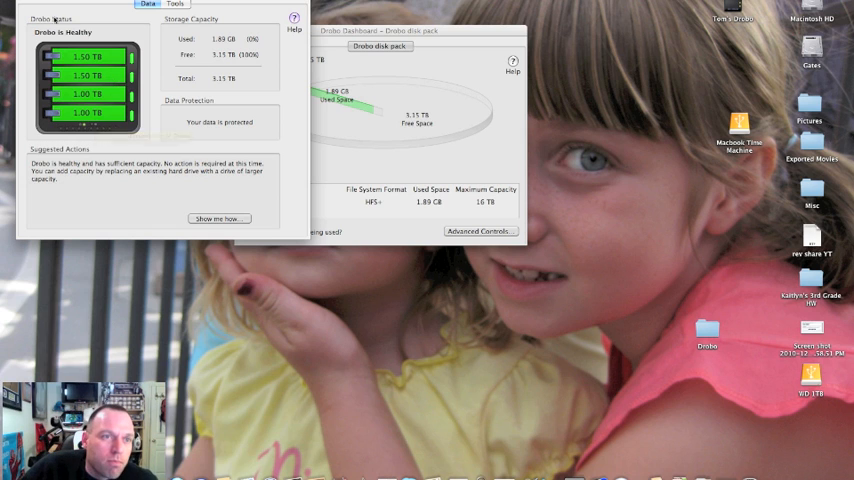
# Step: Run Check for Updates from Tools and dismiss the already-up-to-date notice
pyautogui.click(175, 5)
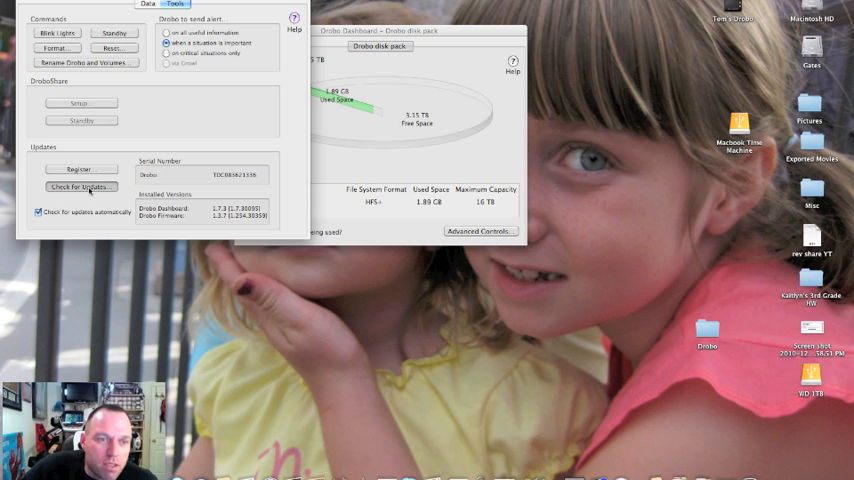
pyautogui.click(80, 187)
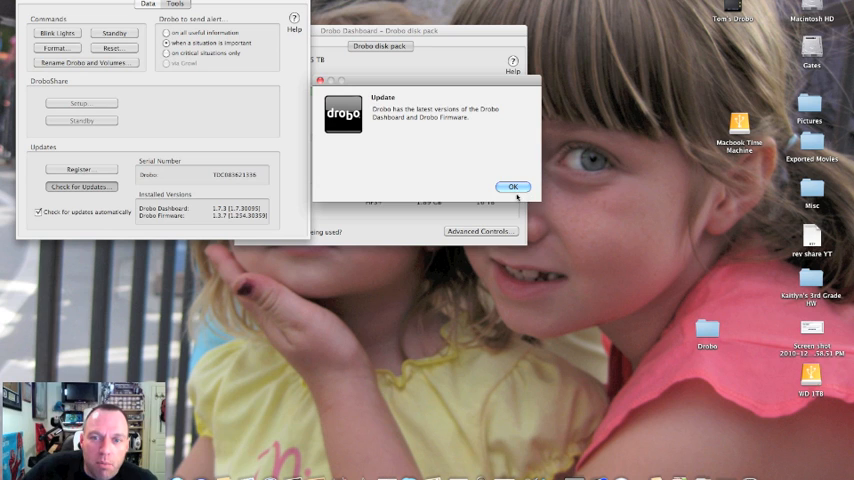
pyautogui.click(513, 187)
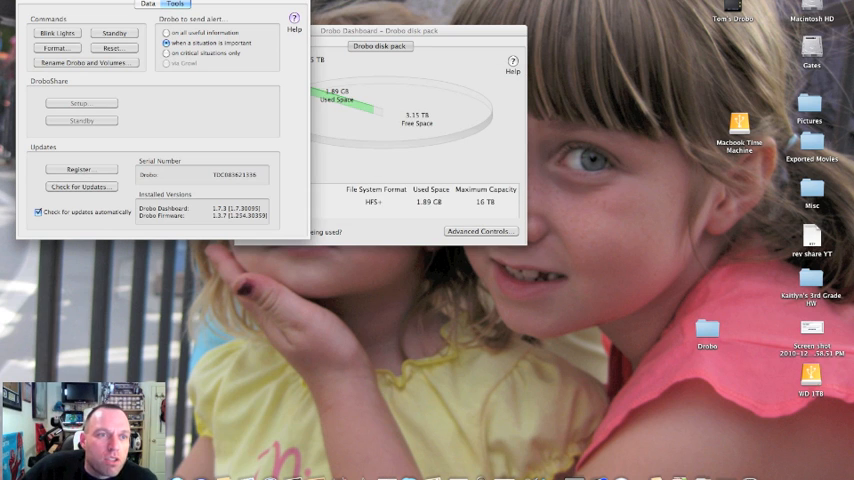